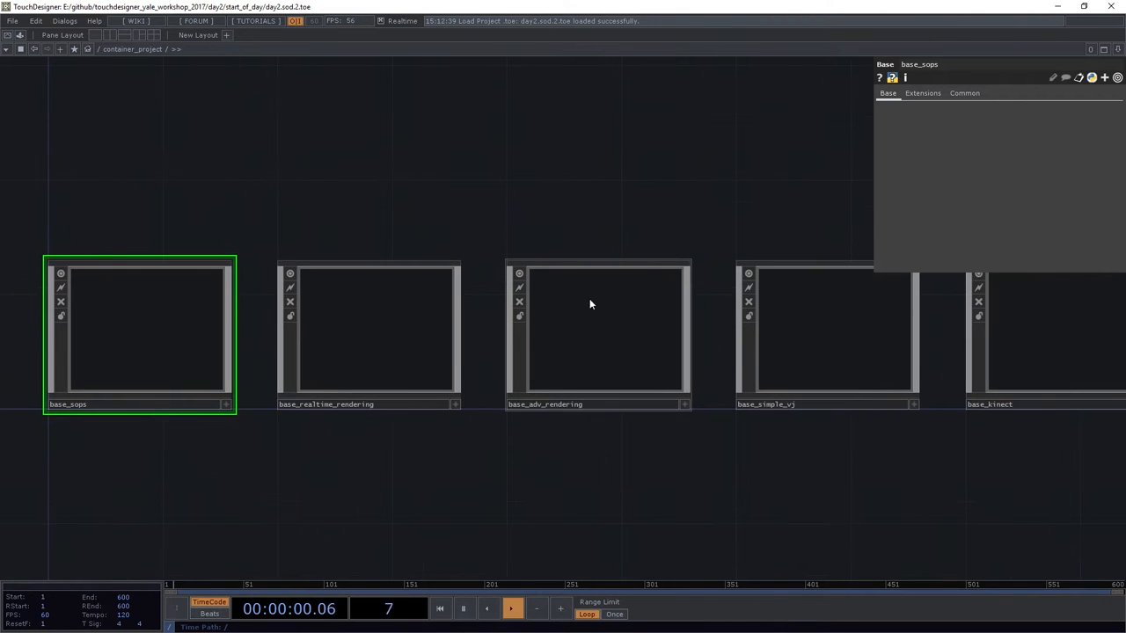
Step: Enter the base_adv_rendering component inside container_project to reach its empty network
double_click(598, 330)
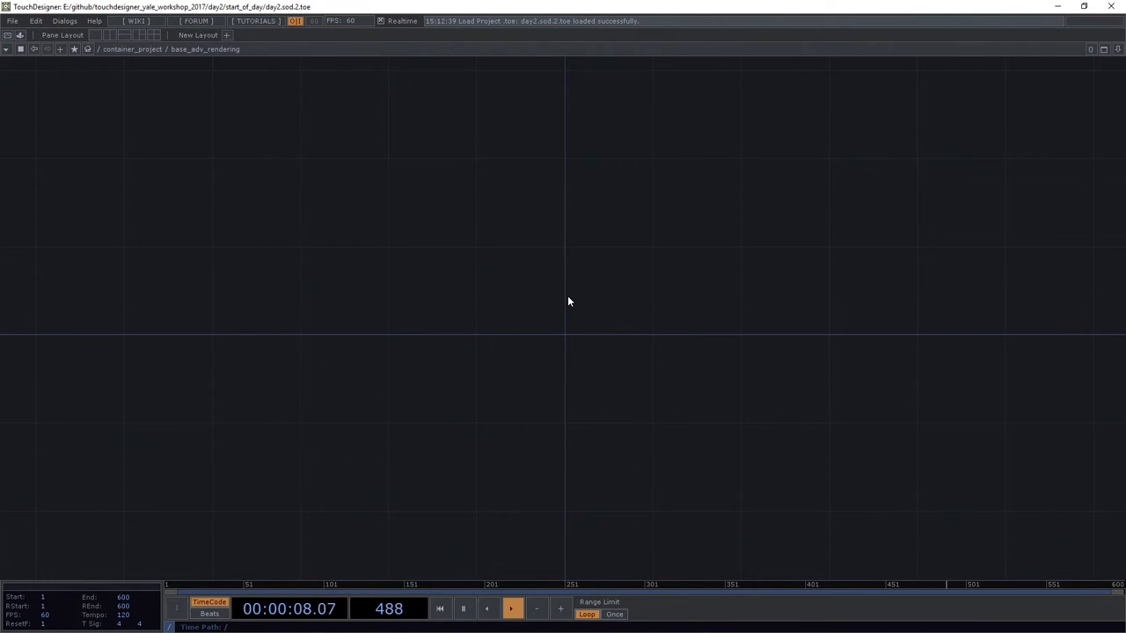
Step: Bring up the OP Create Dialog showing TOP operators over the empty network
click(440, 608)
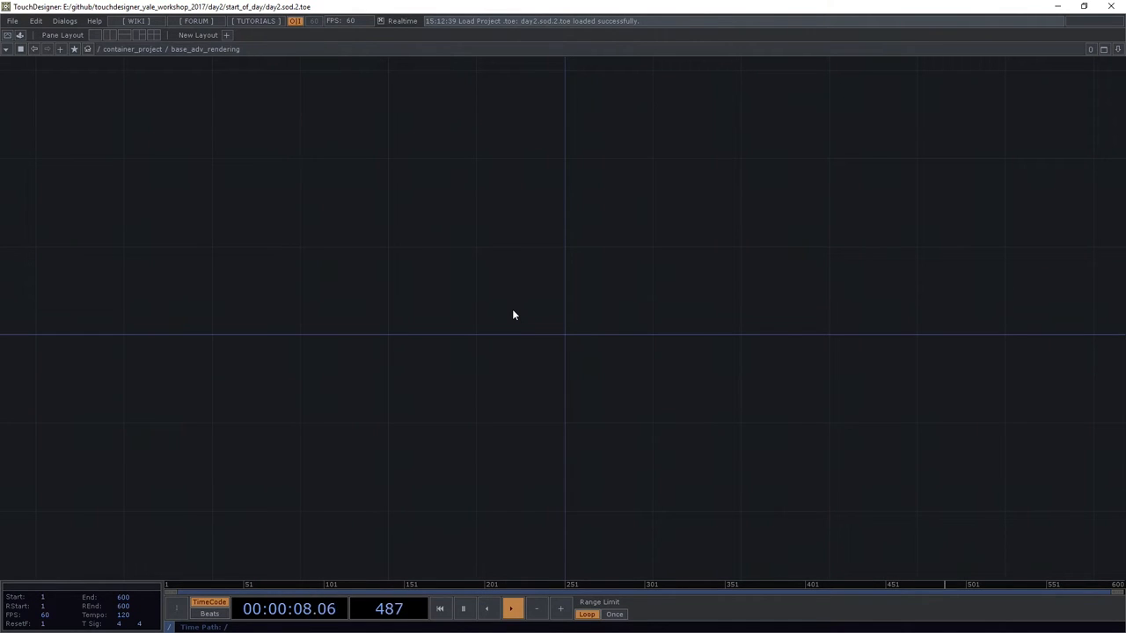
click(439, 608)
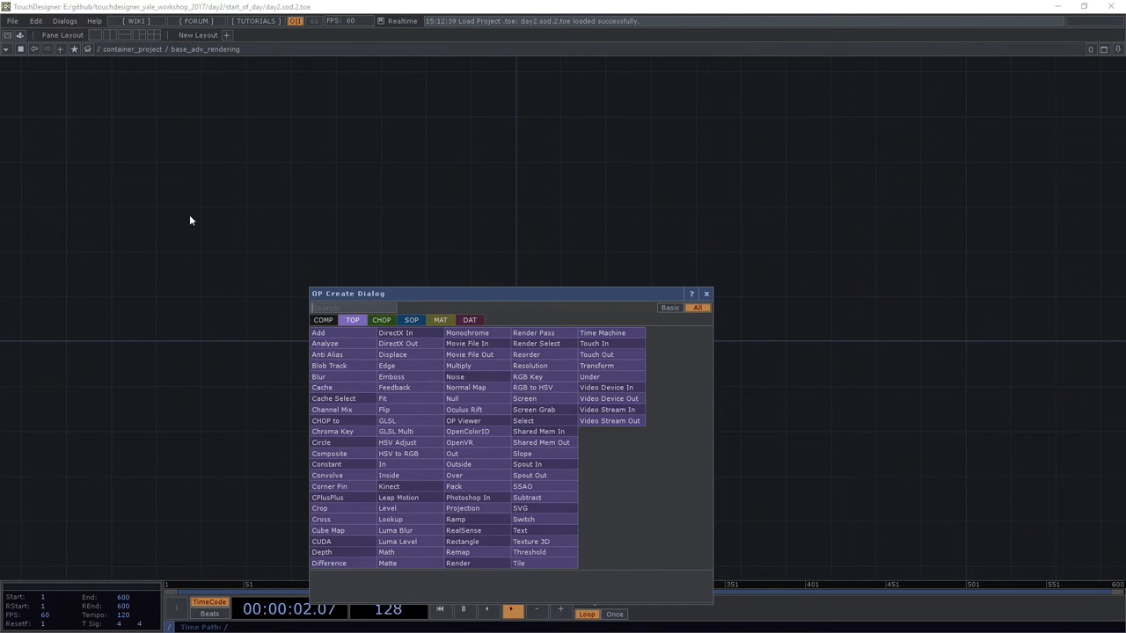
Step: Create Geometry, Camera and Light COMPs feeding a Render TOP, followed by a Null TOP
text(ge)
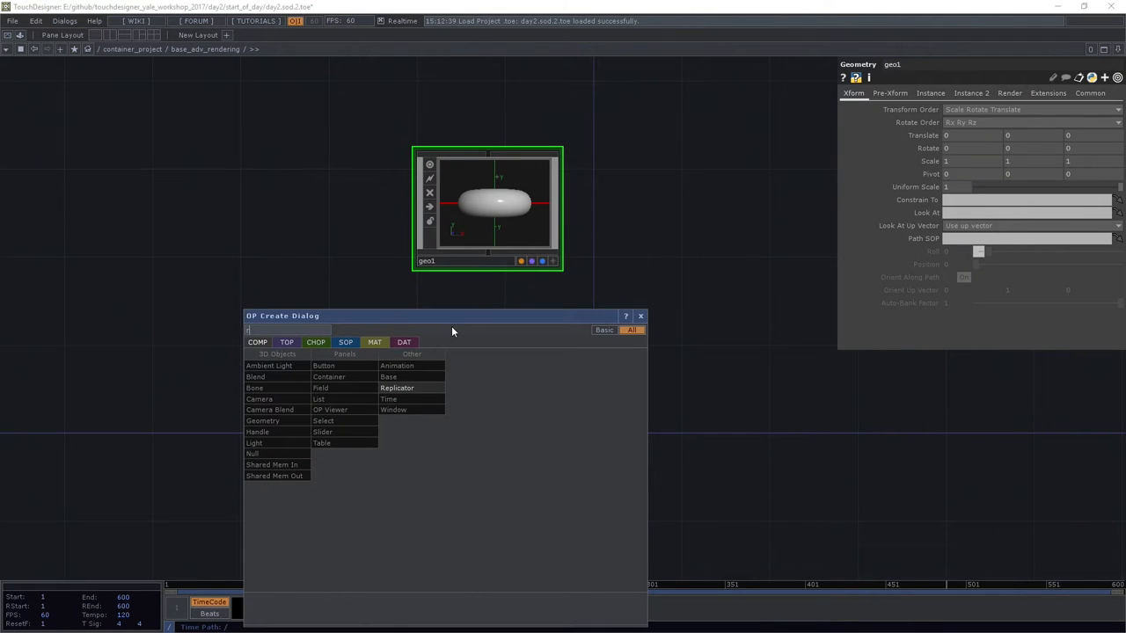
text(ca)
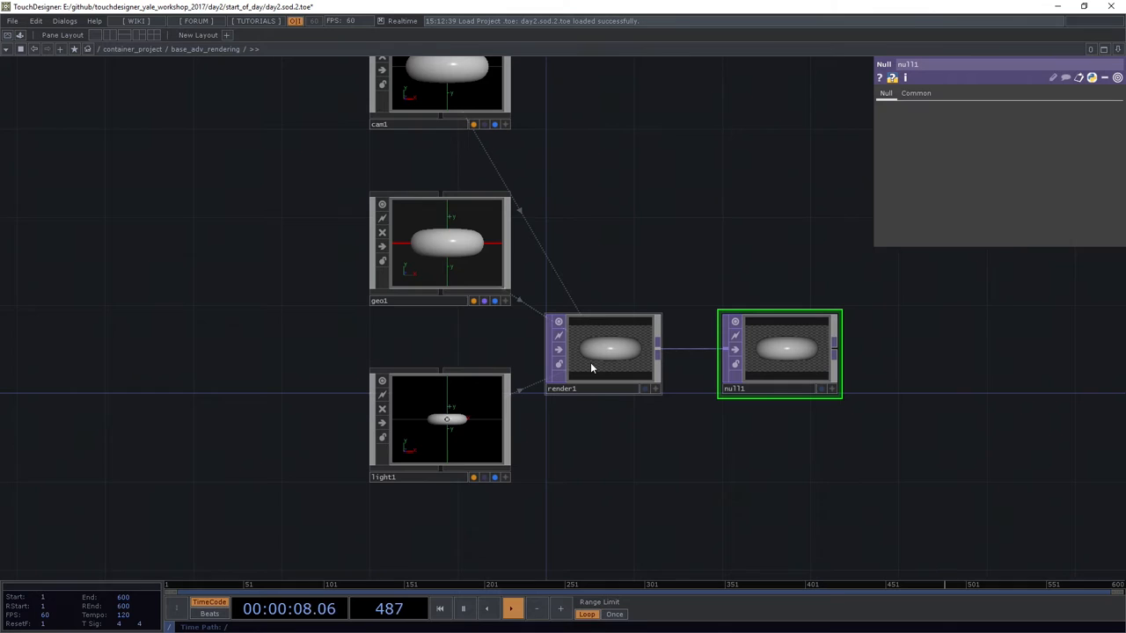
Step: Line up render1 and null1 beside light1 and show light1's transform parameters
click(438, 608)
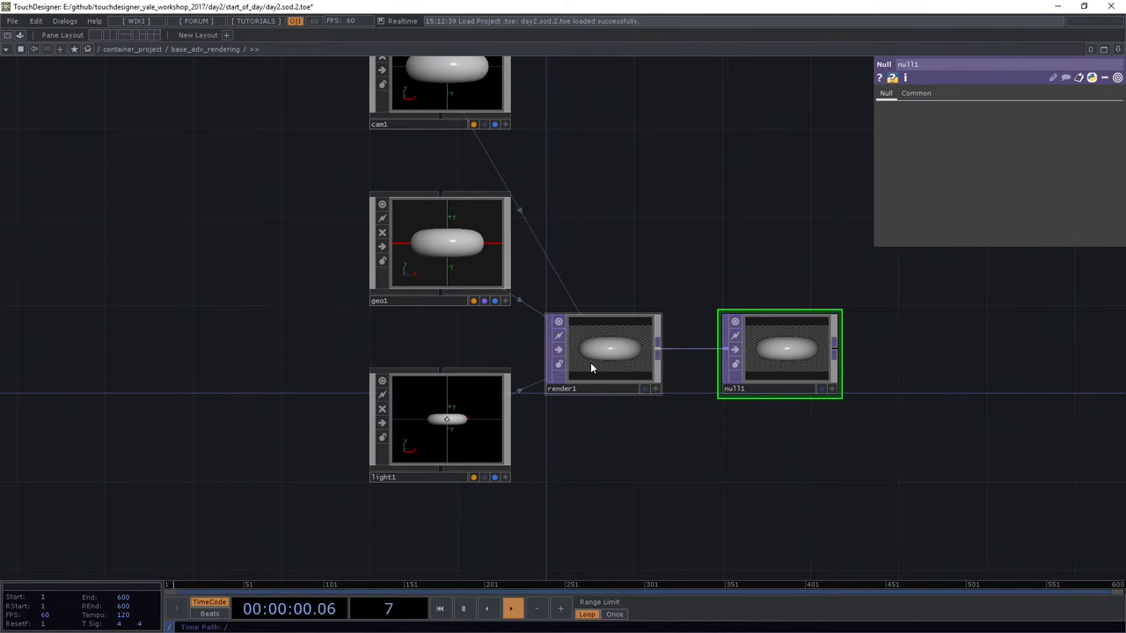
click(439, 422)
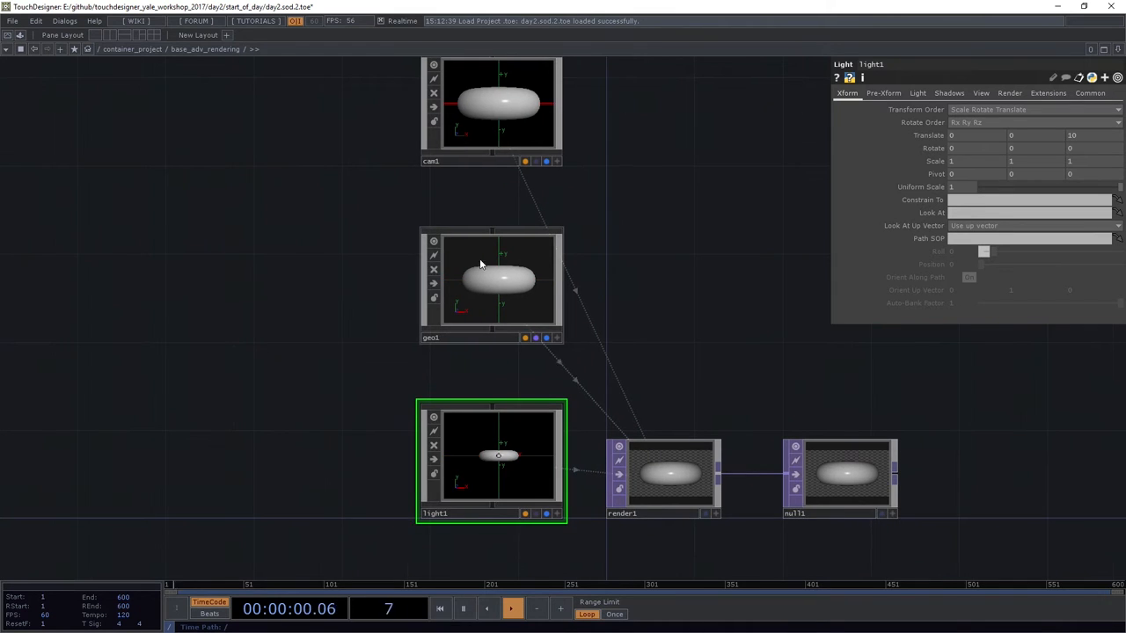
Step: Inside geo1, replace the torus with a Box SOP and shrink its scale
double_click(499, 280)
text(g)
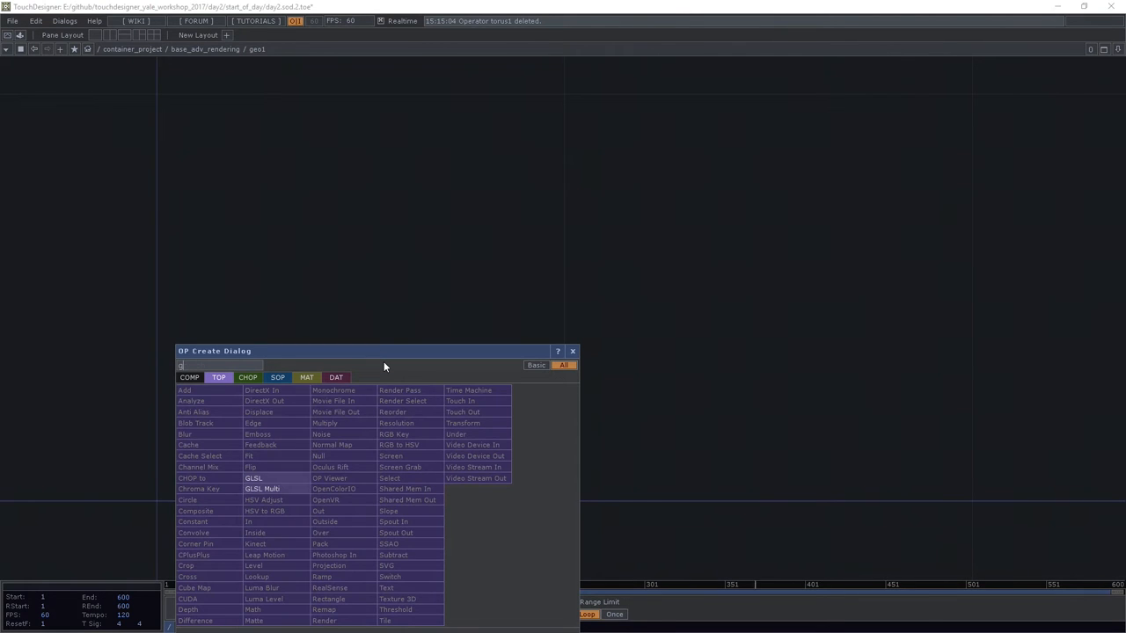
click(277, 378)
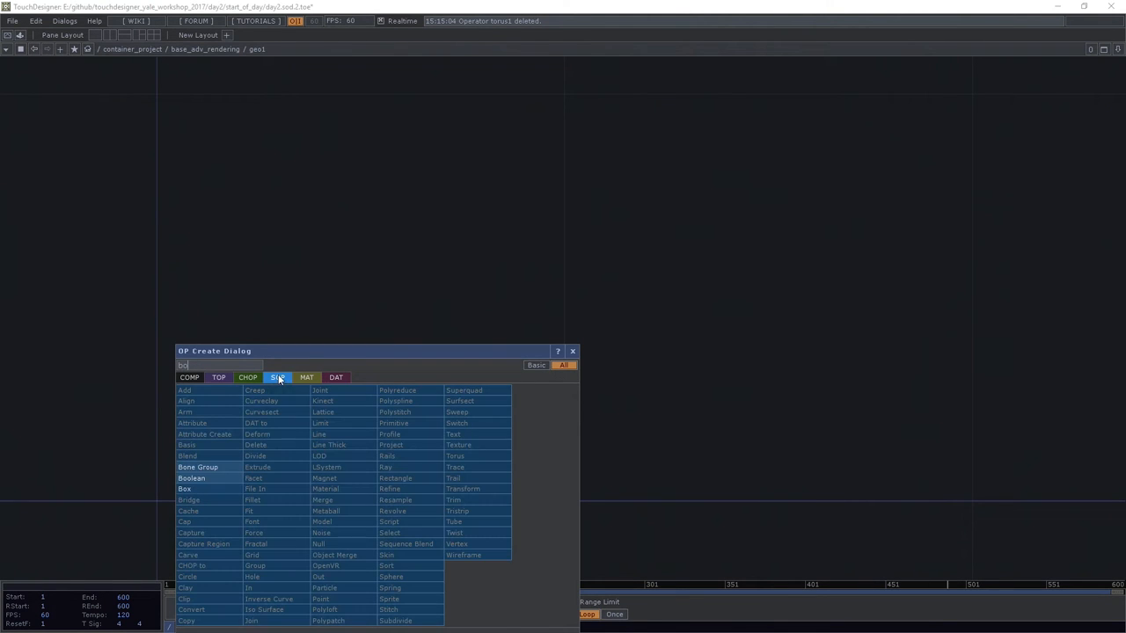
click(184, 489)
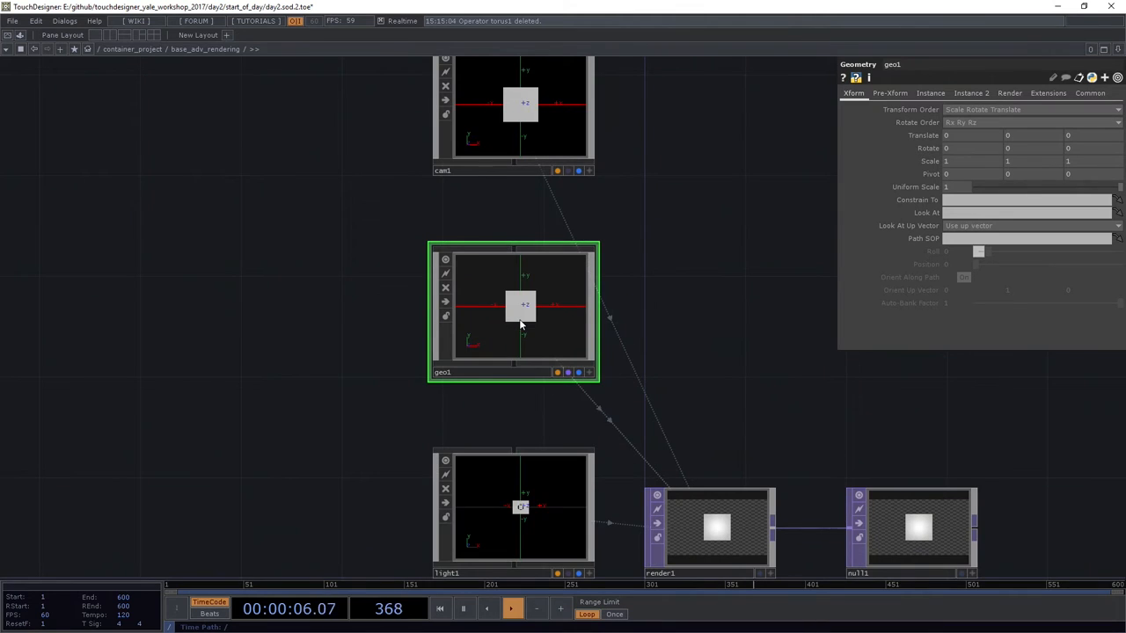
double_click(521, 308)
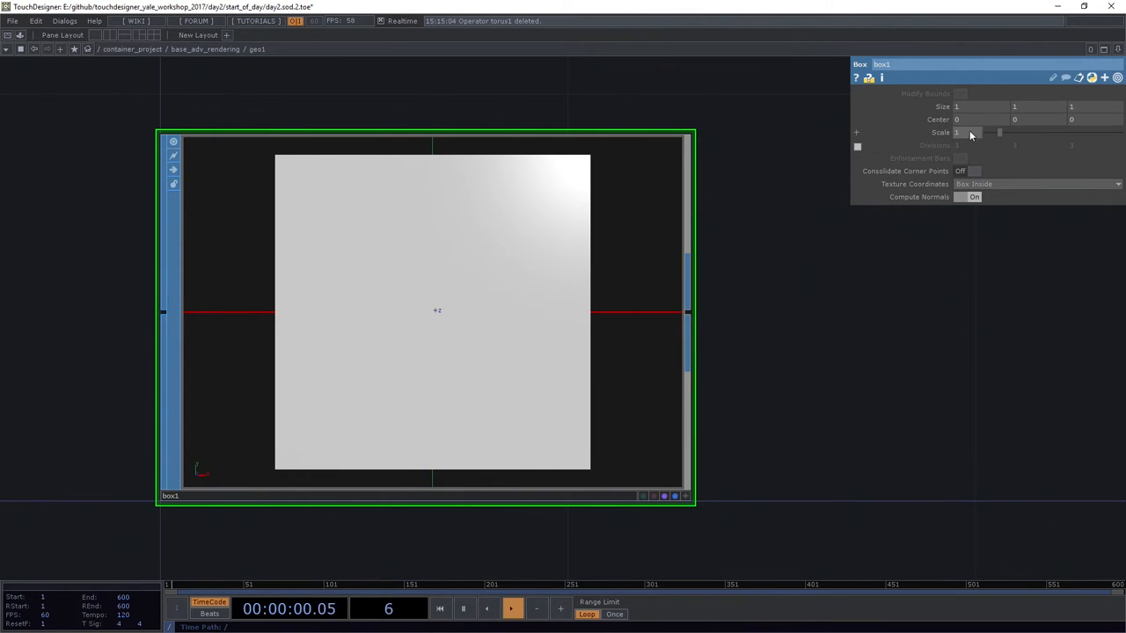
drag(972, 132, 963, 132)
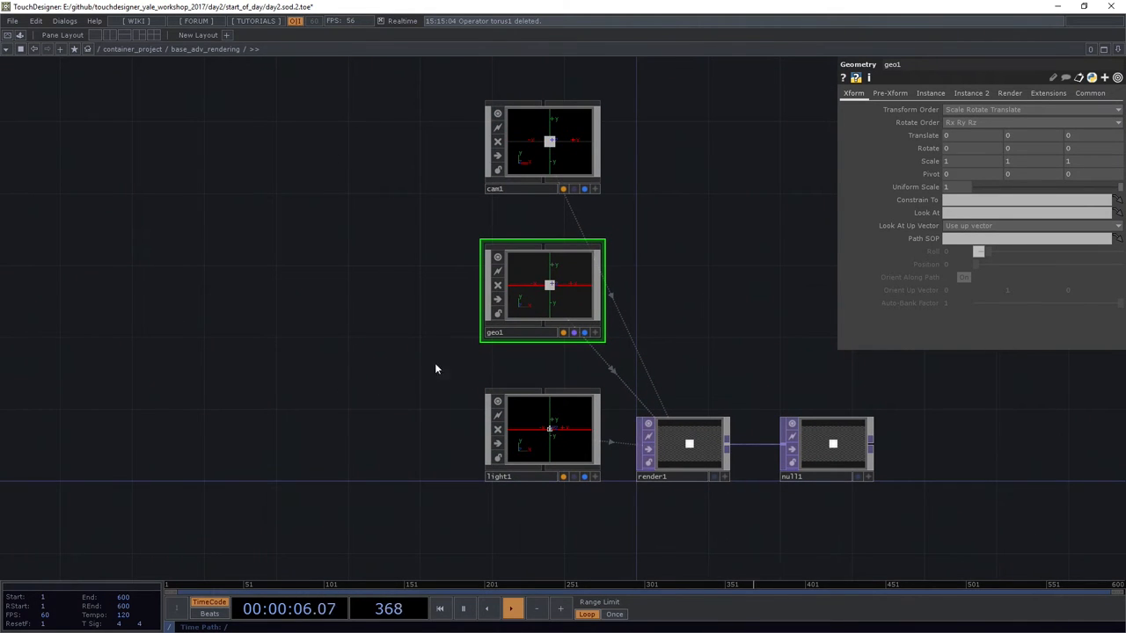
mouse_move(272, 320)
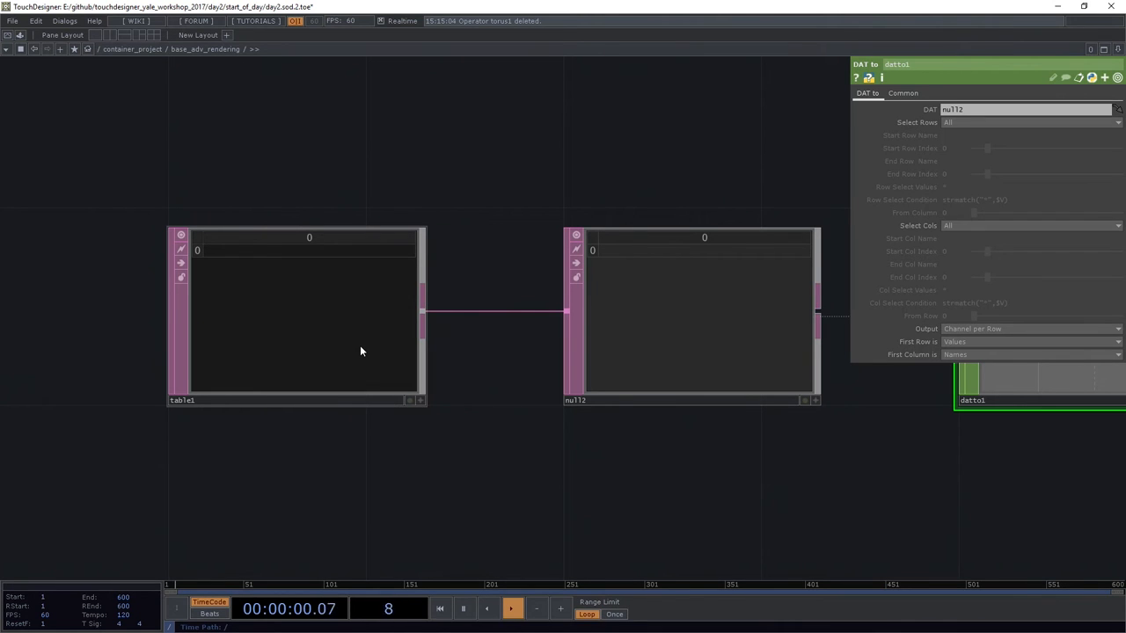
Step: Select table1 and insert rows below its first row
click(296, 313)
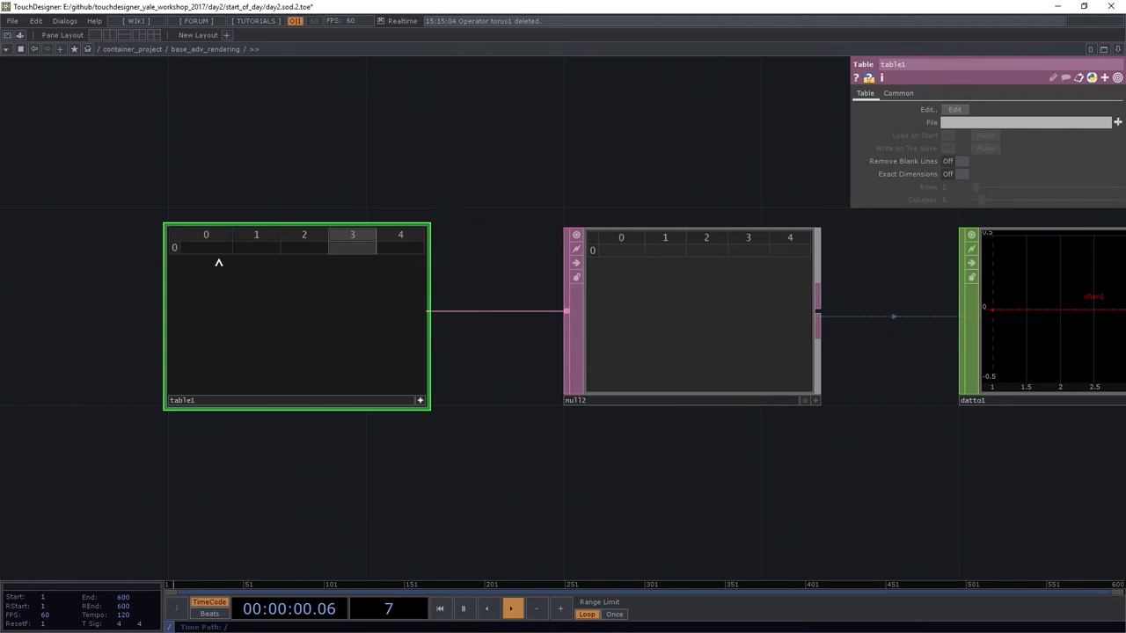
right_click(219, 262)
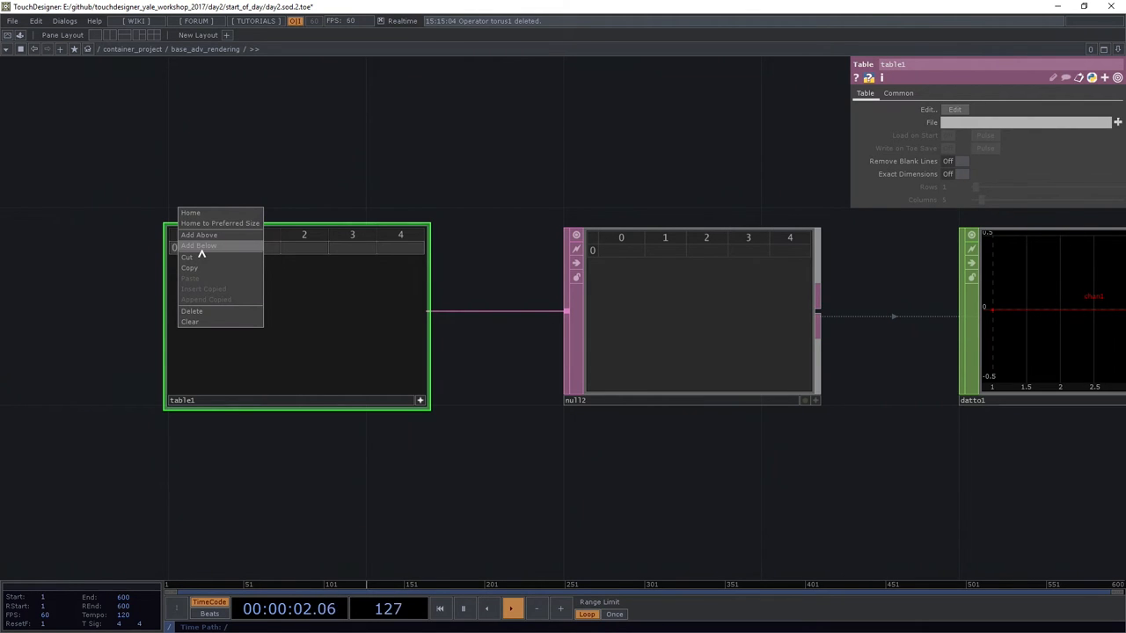
click(199, 246)
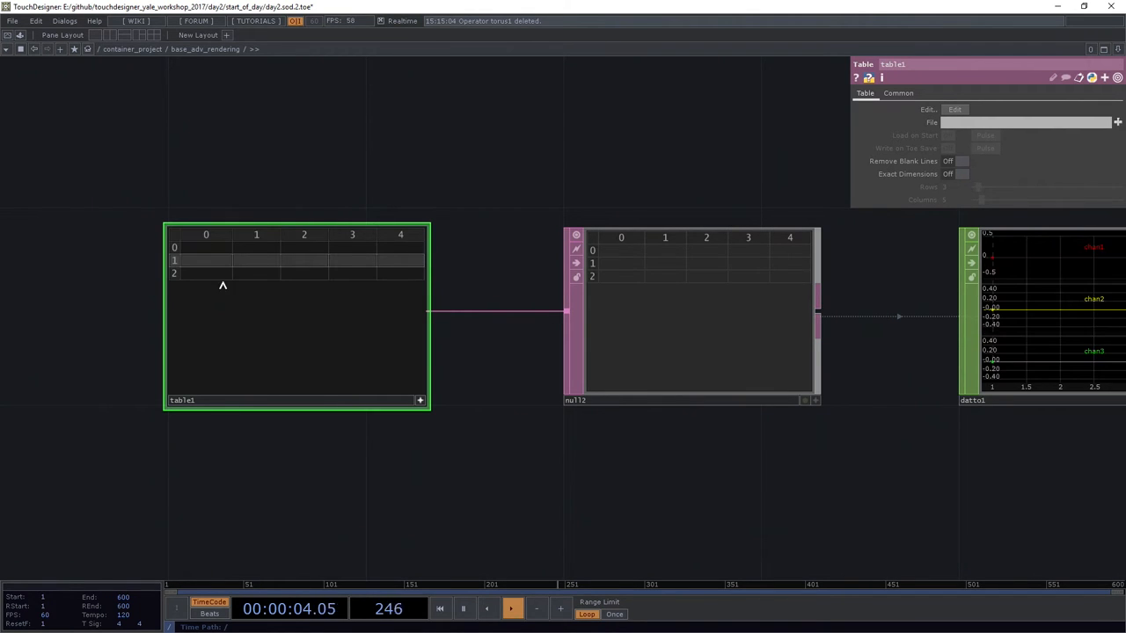
click(205, 248)
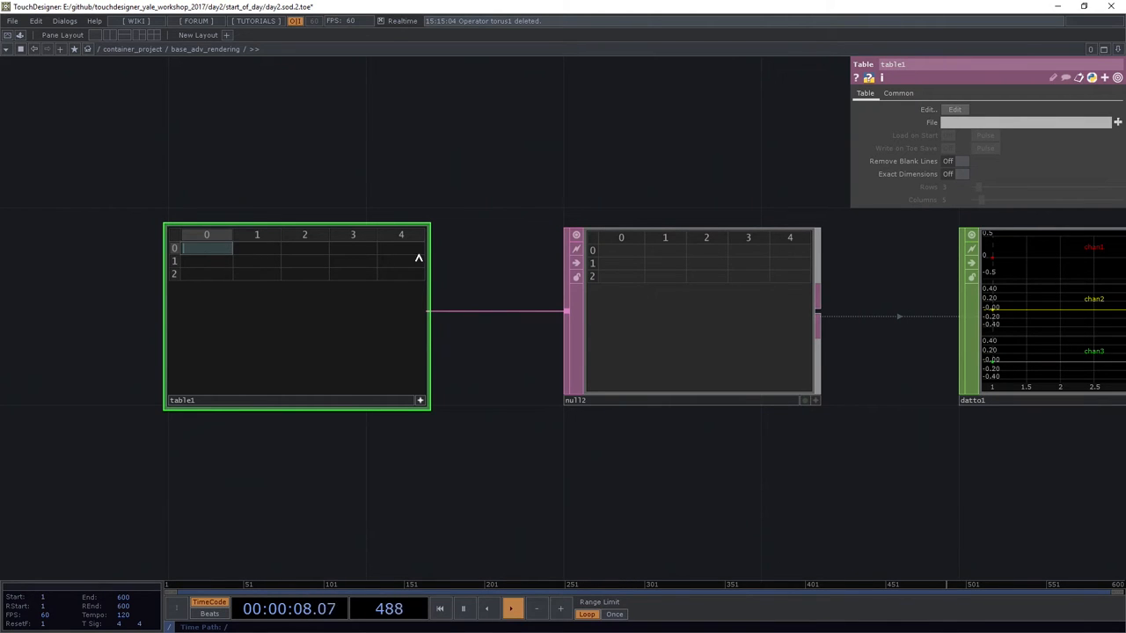
Step: Type headers index, tx, ty, tz, rx and insert columns for ry and rz
click(257, 248)
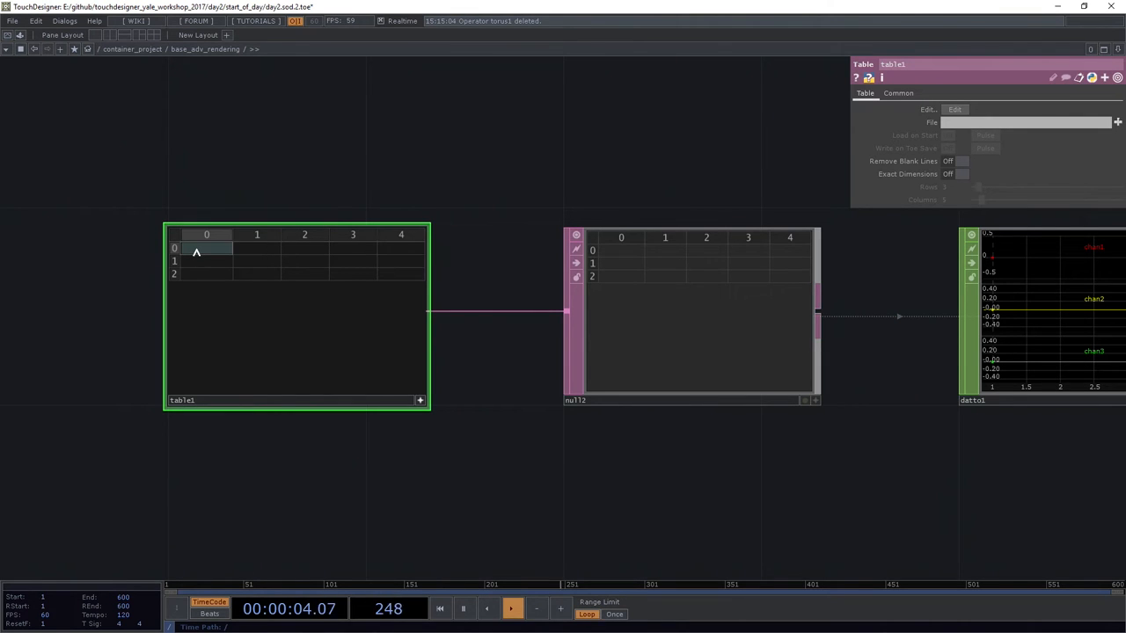
text(index)
click(353, 248)
text(t)
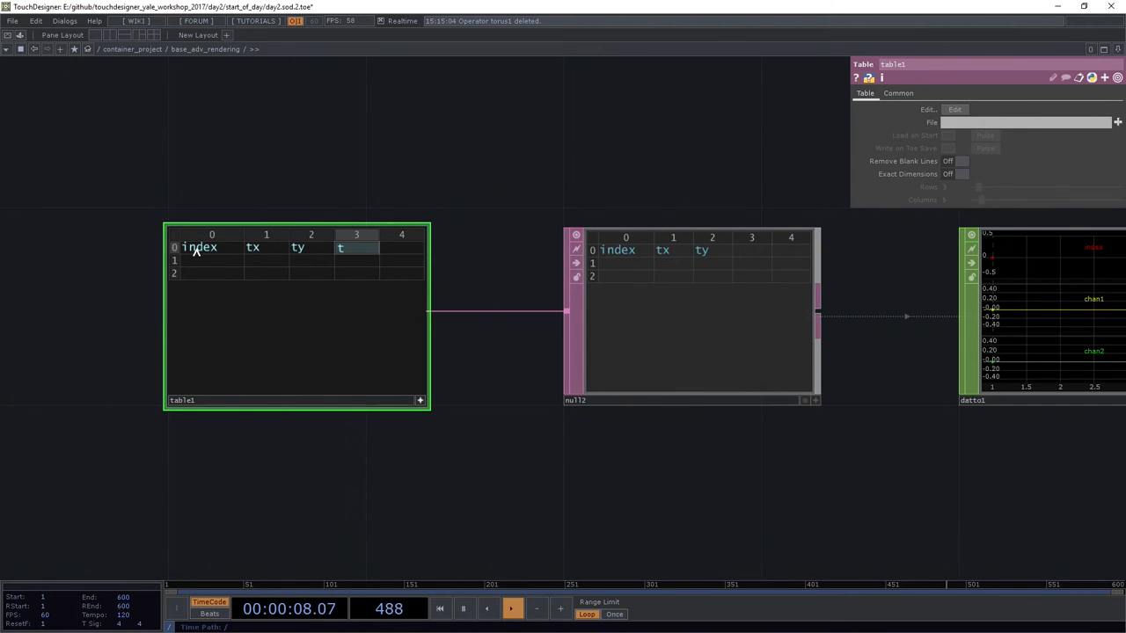
text(z)
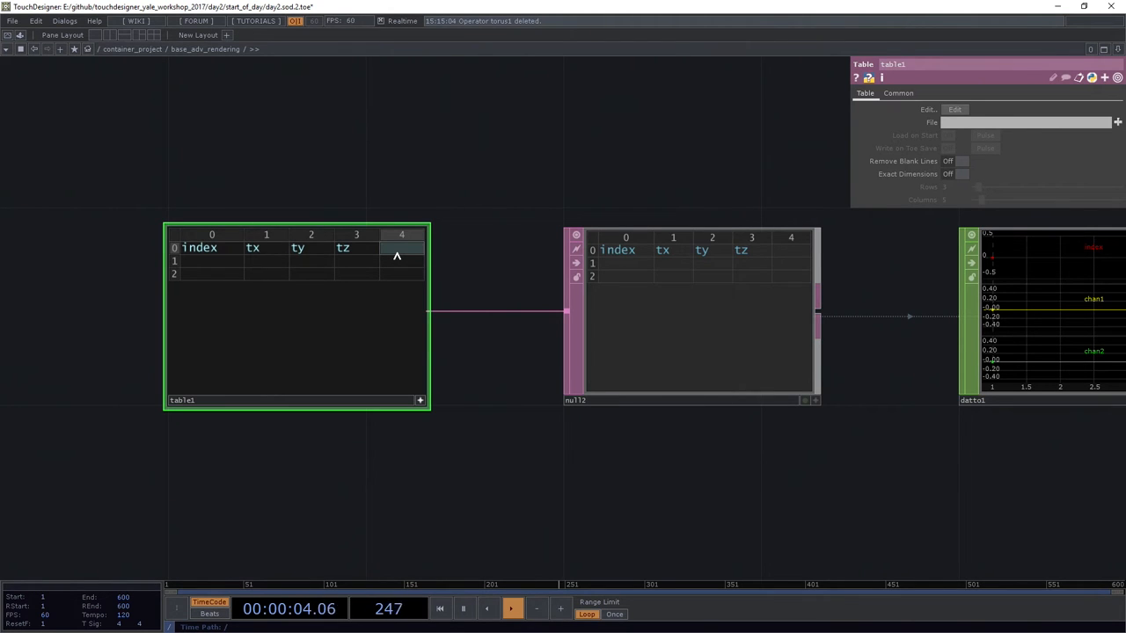
text(rx)
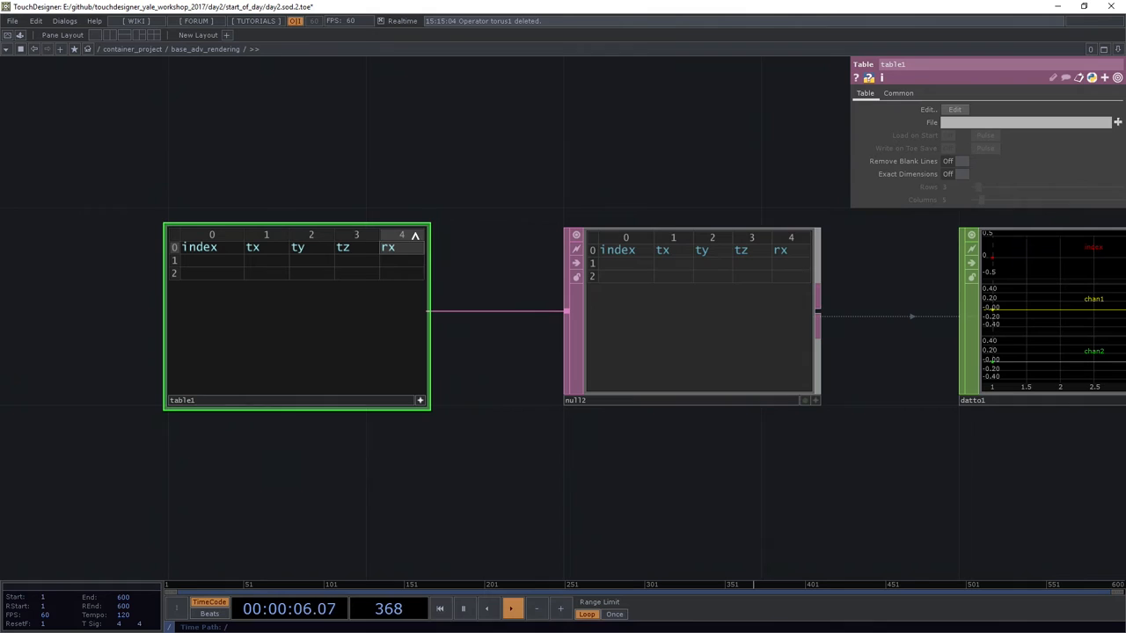
right_click(402, 235)
text(ry)
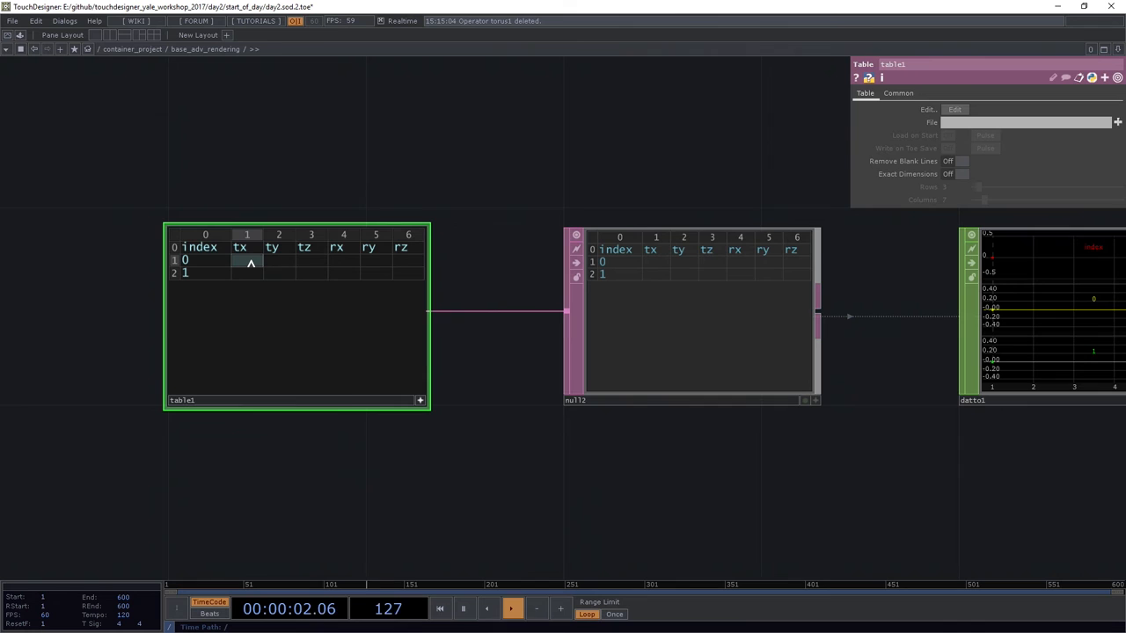
Step: Enter instance positions in table1, starting with tx -1 for instance 0
text(-1)
click(312, 260)
text(0)
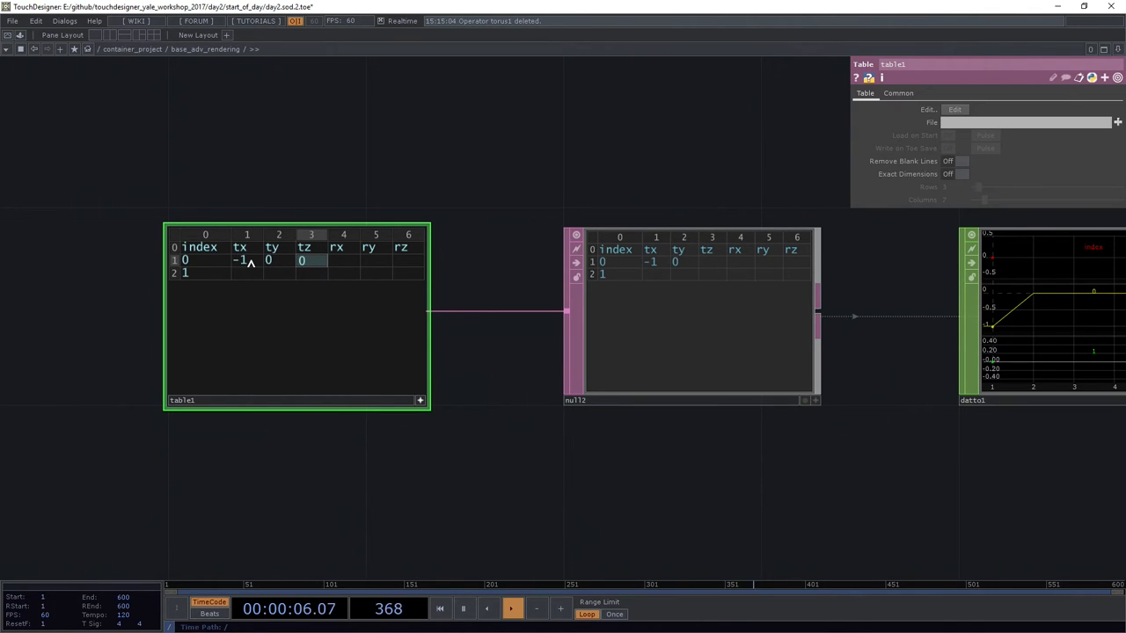
click(239, 273)
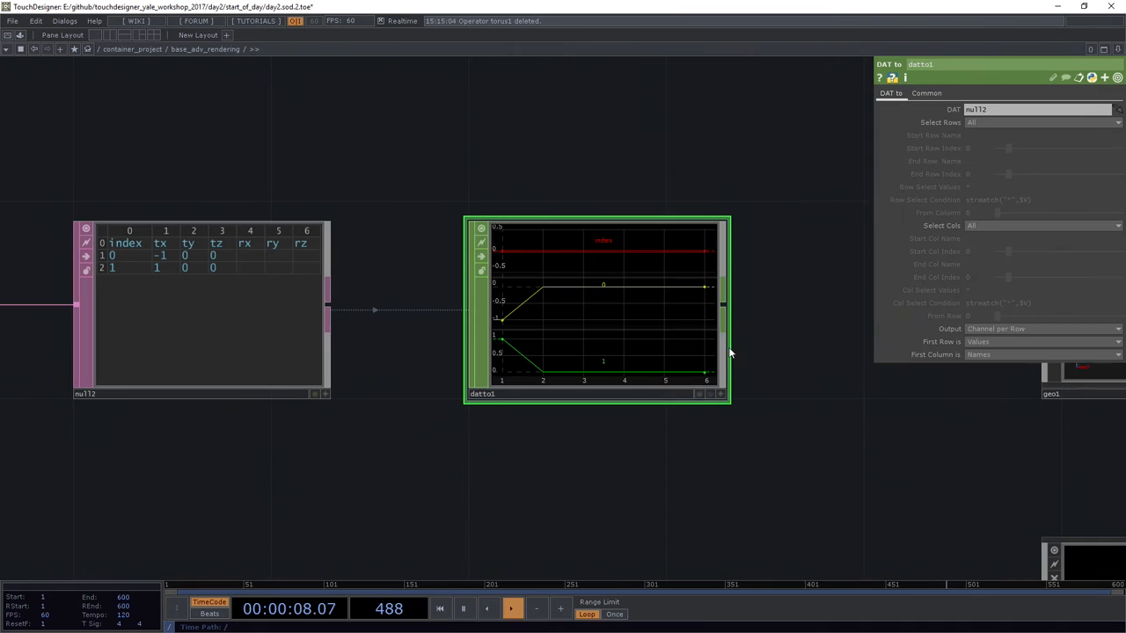
Step: Set datto1 Output to Channel per Column and First Row is to Names
click(1043, 328)
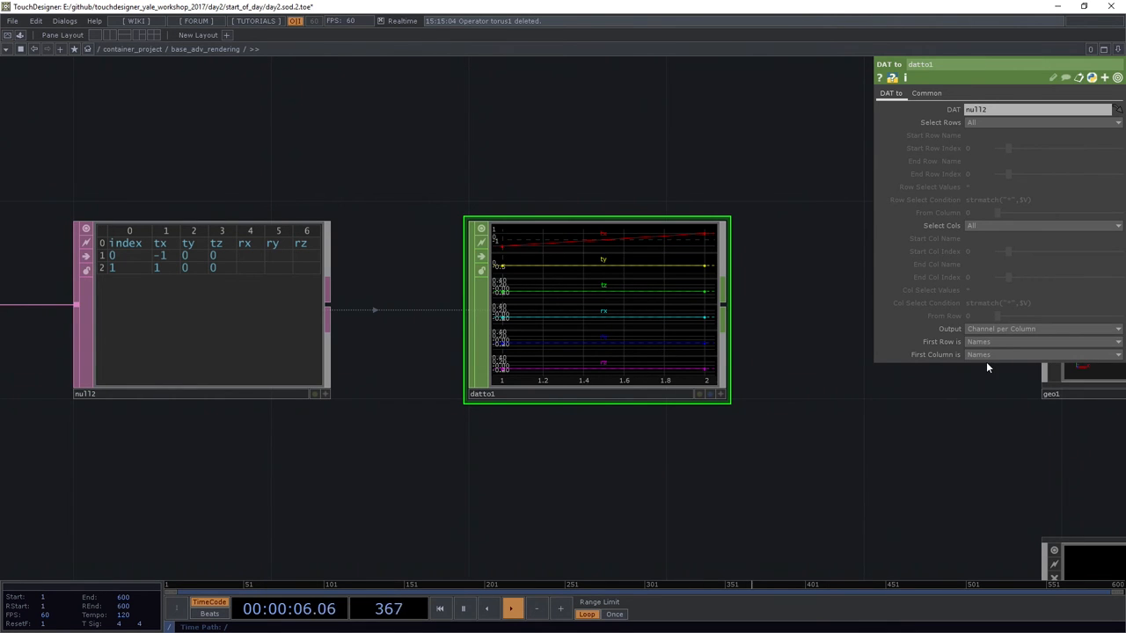
click(1042, 354)
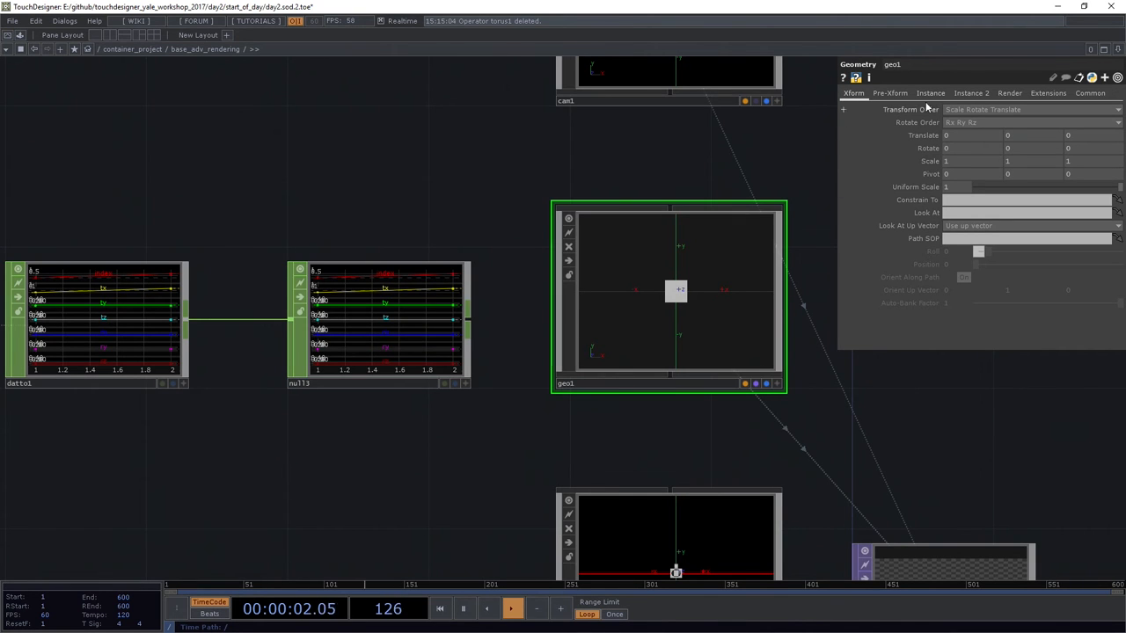
Step: Switch Instancing on in geo1's Instance page, sourcing instance data from null3
click(929, 93)
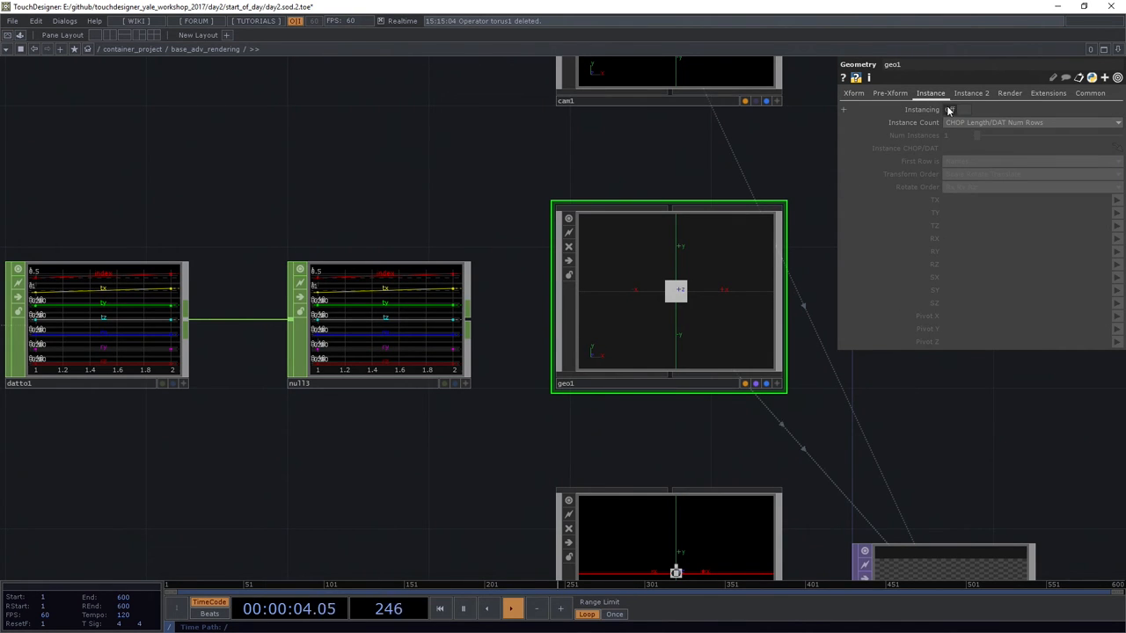
click(963, 109)
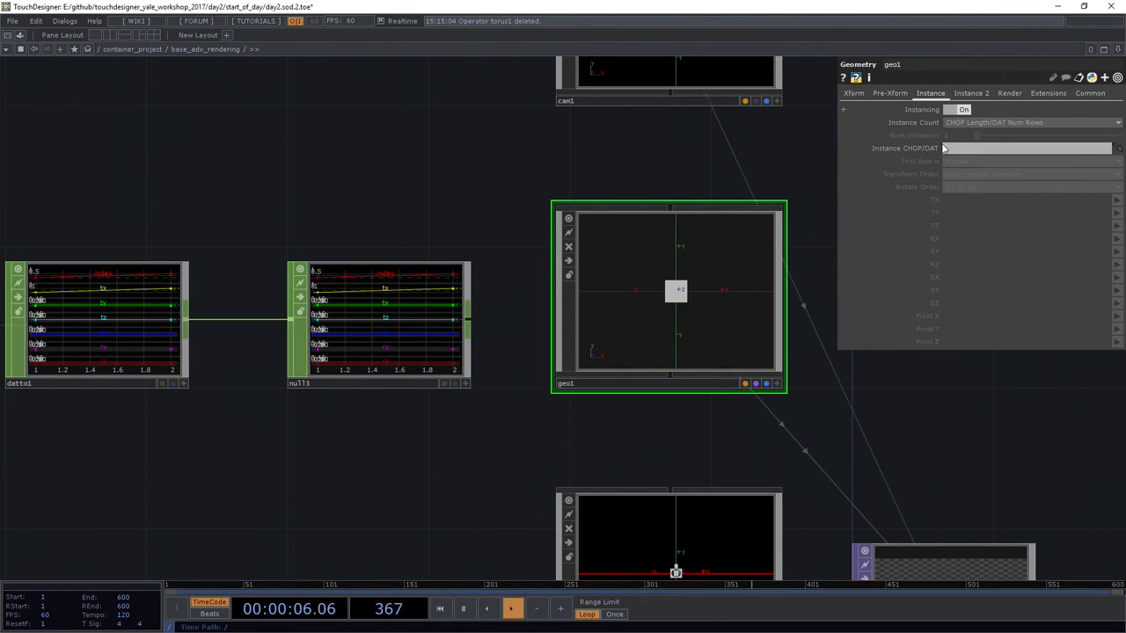
mouse_move(423, 303)
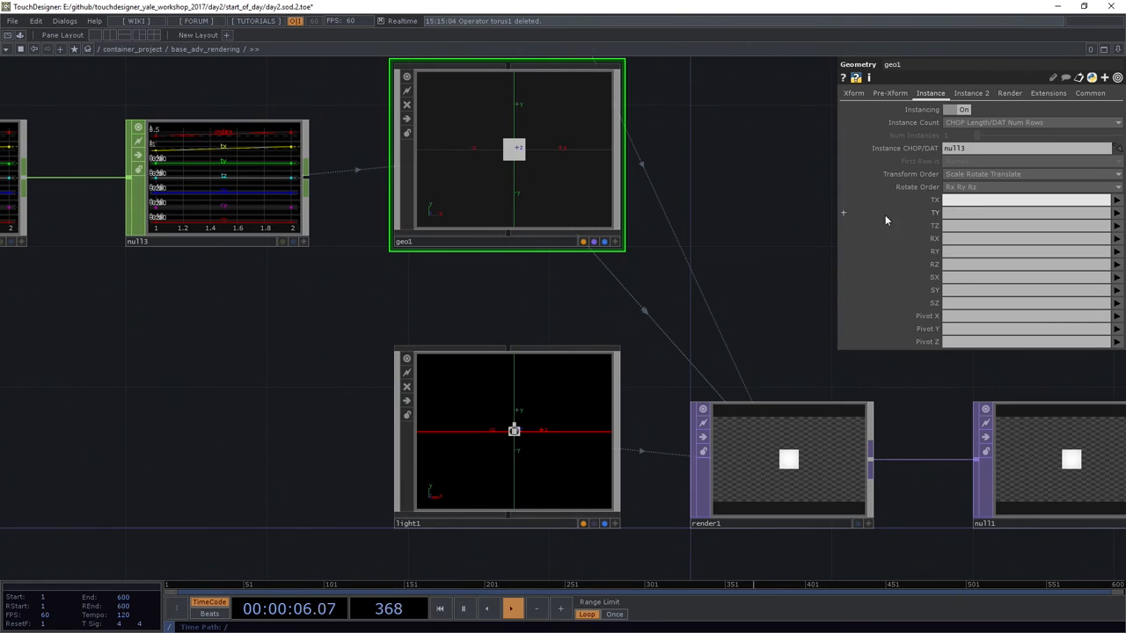
mouse_move(939, 255)
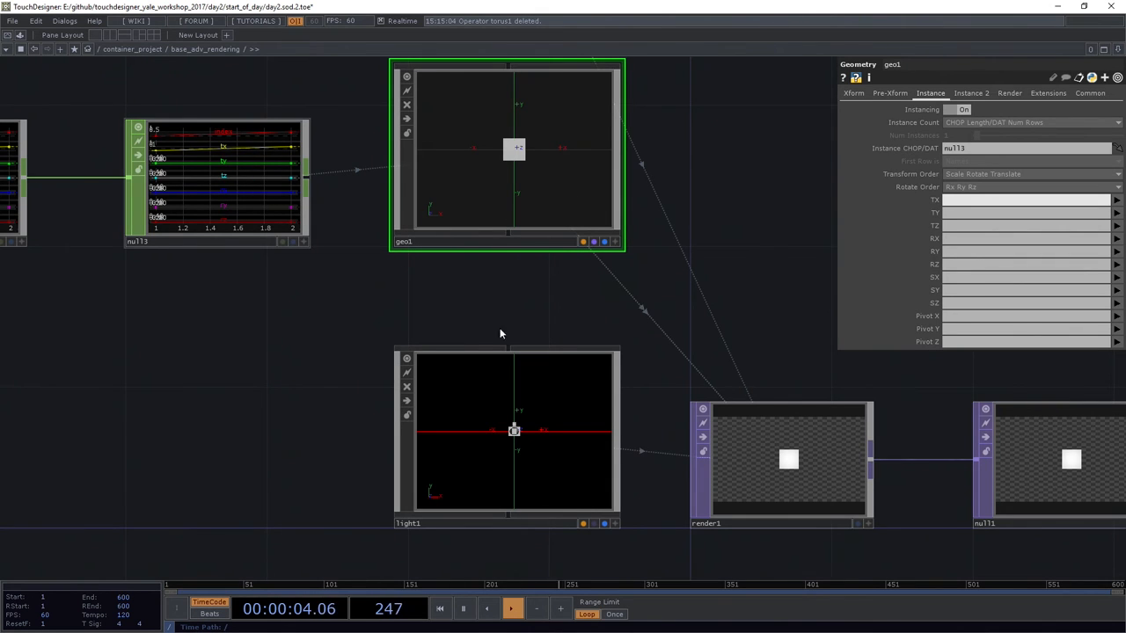
mouse_move(809, 458)
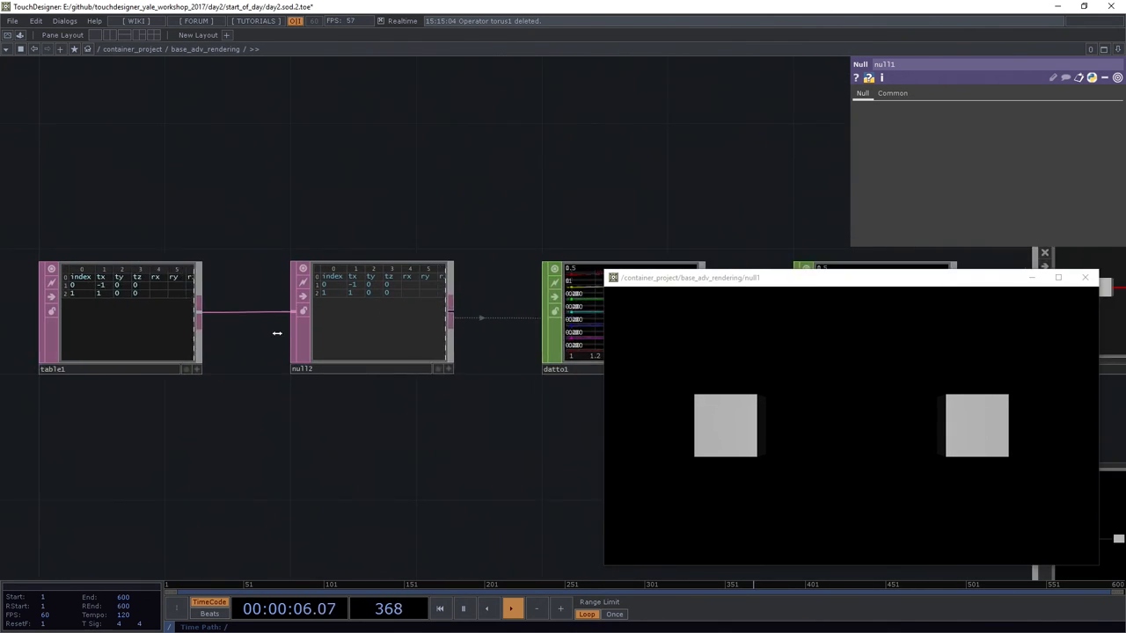
Step: Select table1 to add a third instance row for the render preview
click(211, 281)
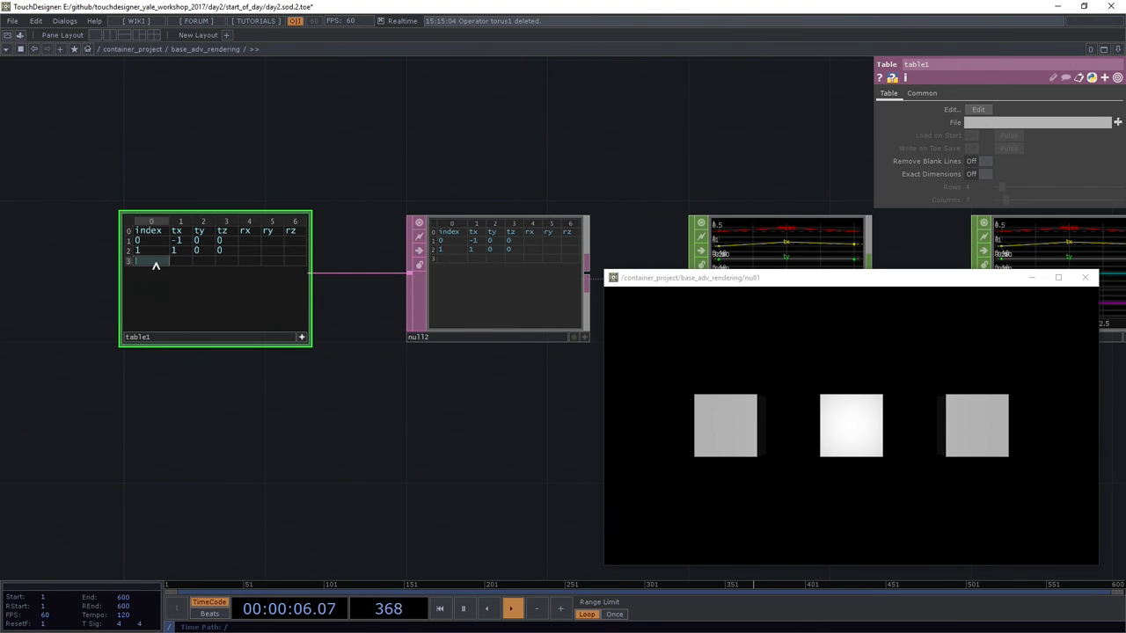
Step: Add table1 rows for instances at ty 0.5 and -0.5, and set row 1 rx to 40
text(2)
click(199, 261)
text(0.5)
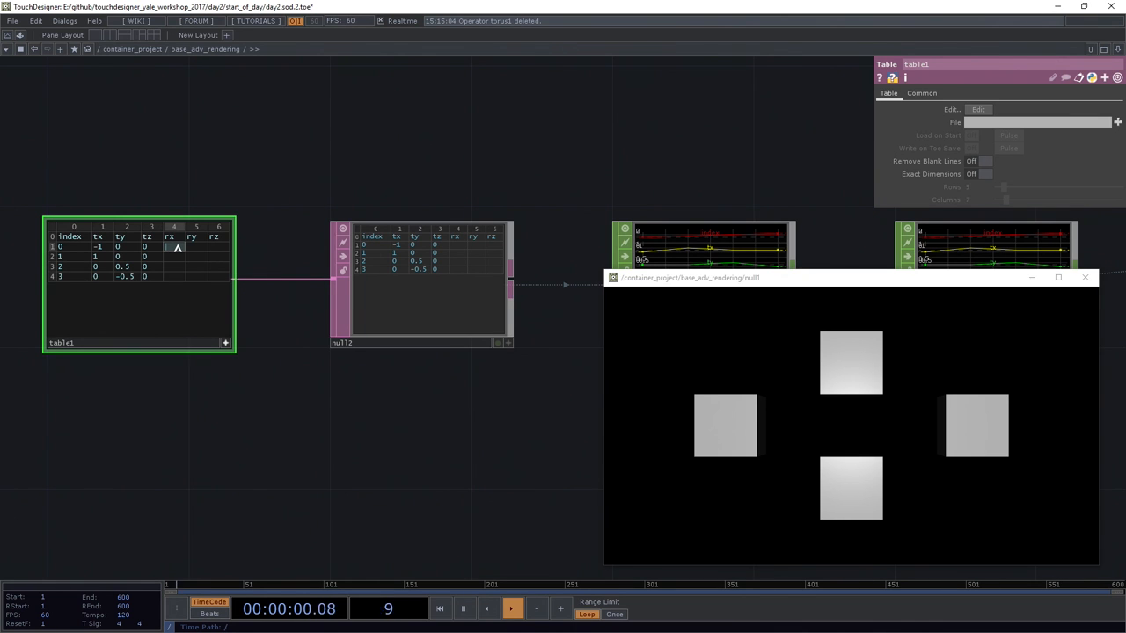
text(40)
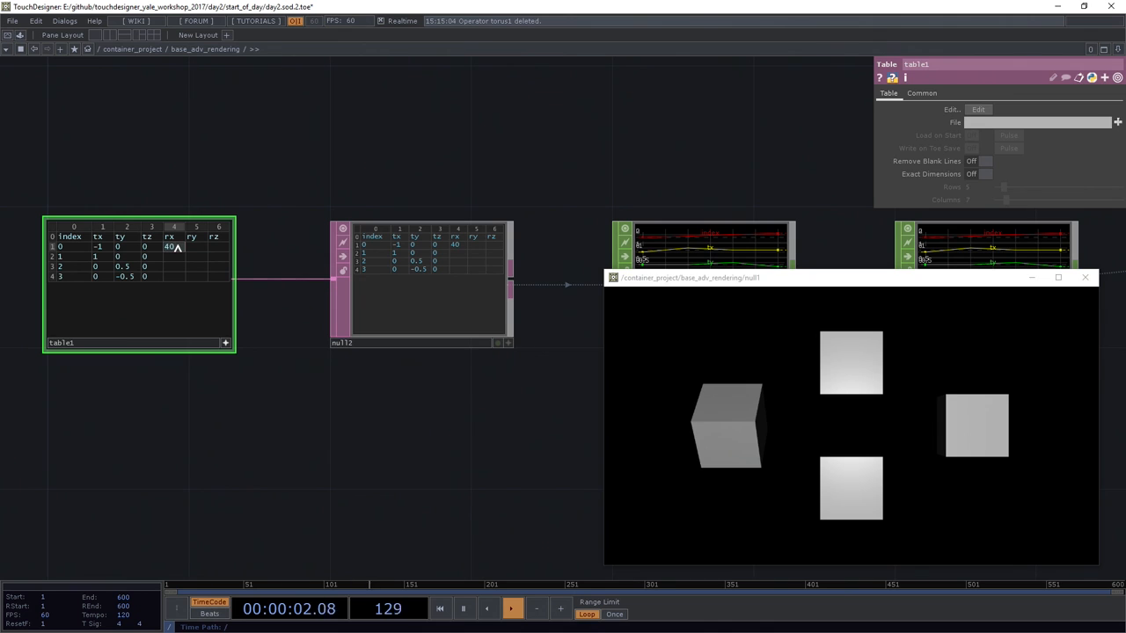